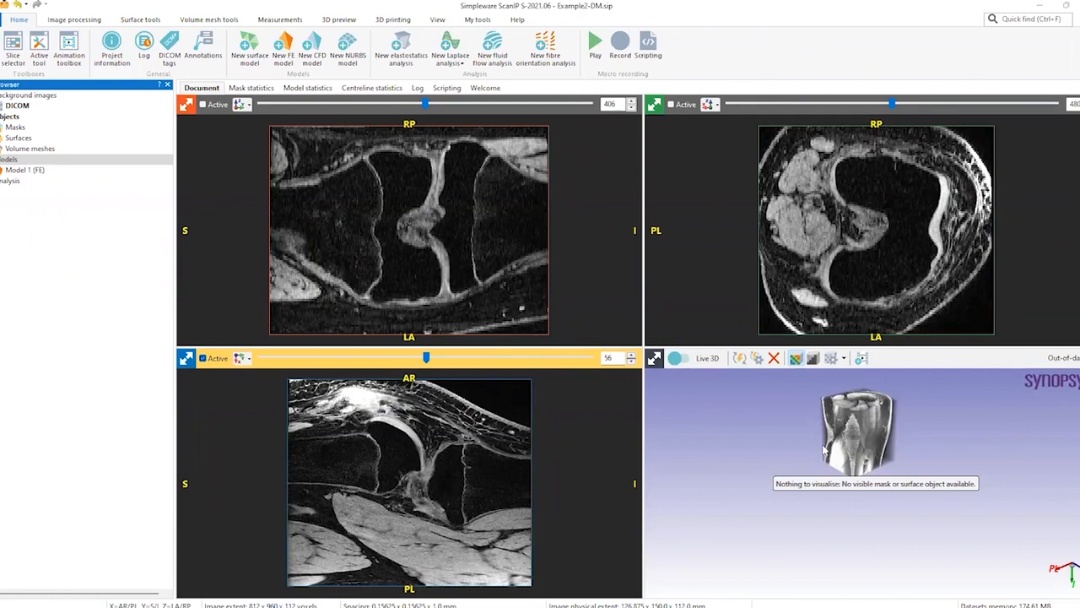
mouse_move(375, 278)
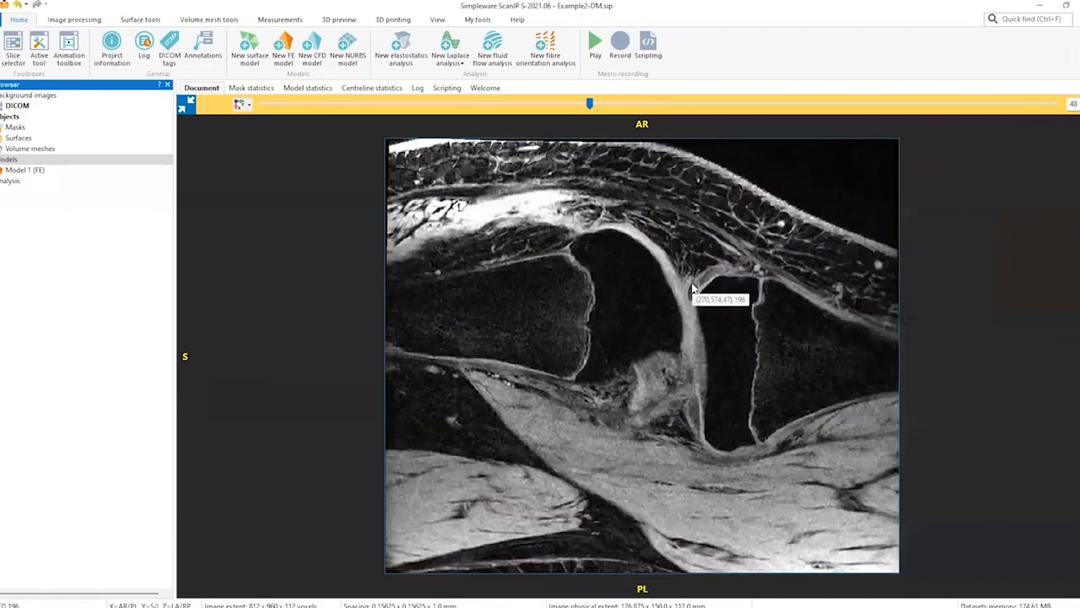
- Threshold the knee MRI between 120 and 1,550 into a new mask from the four-view layout
click(74, 16)
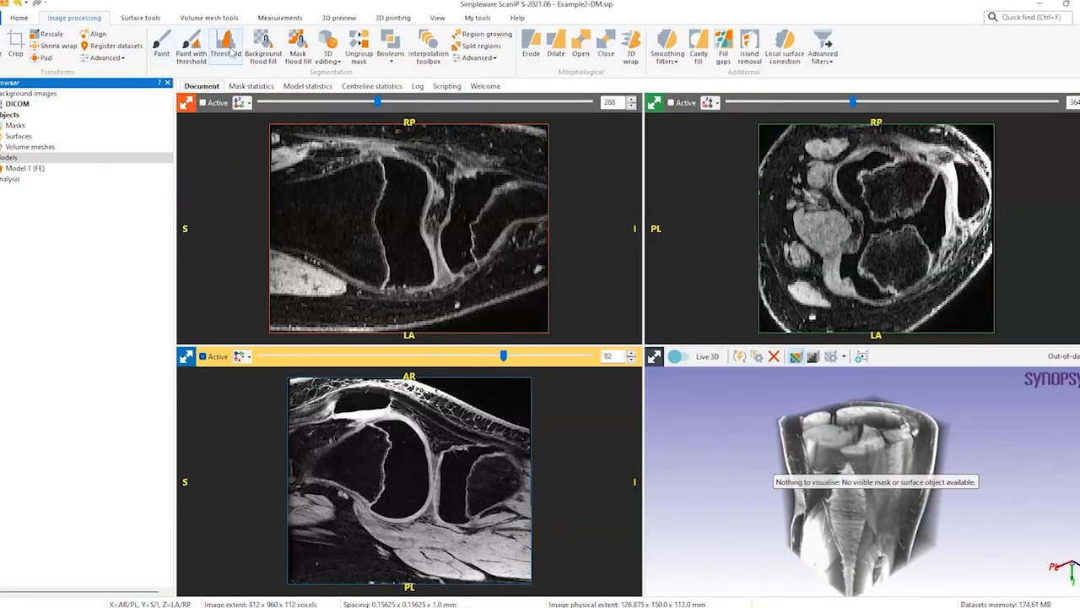
click(226, 48)
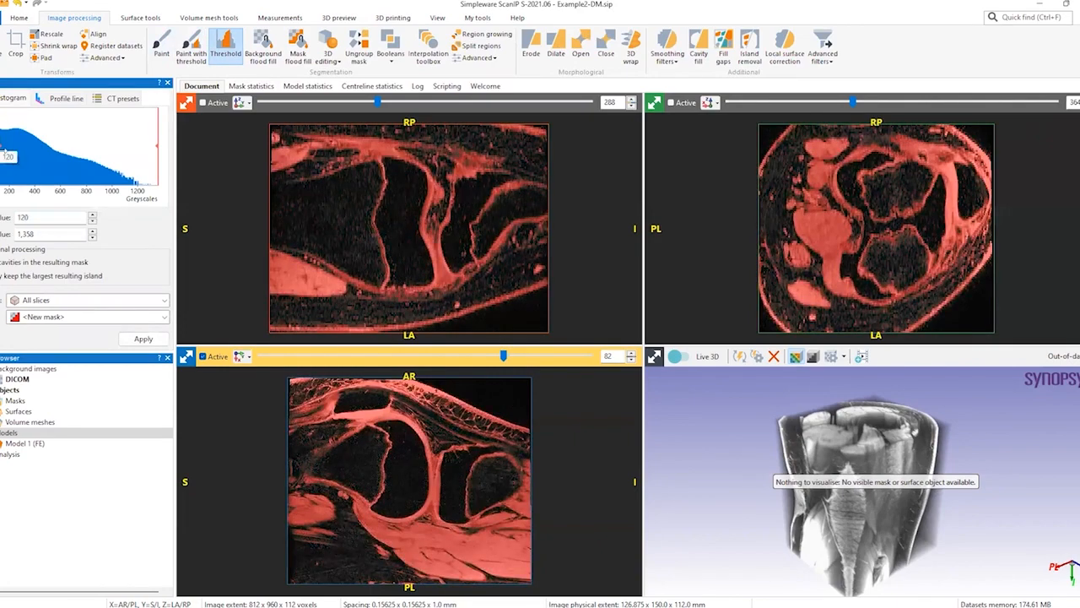
click(143, 338)
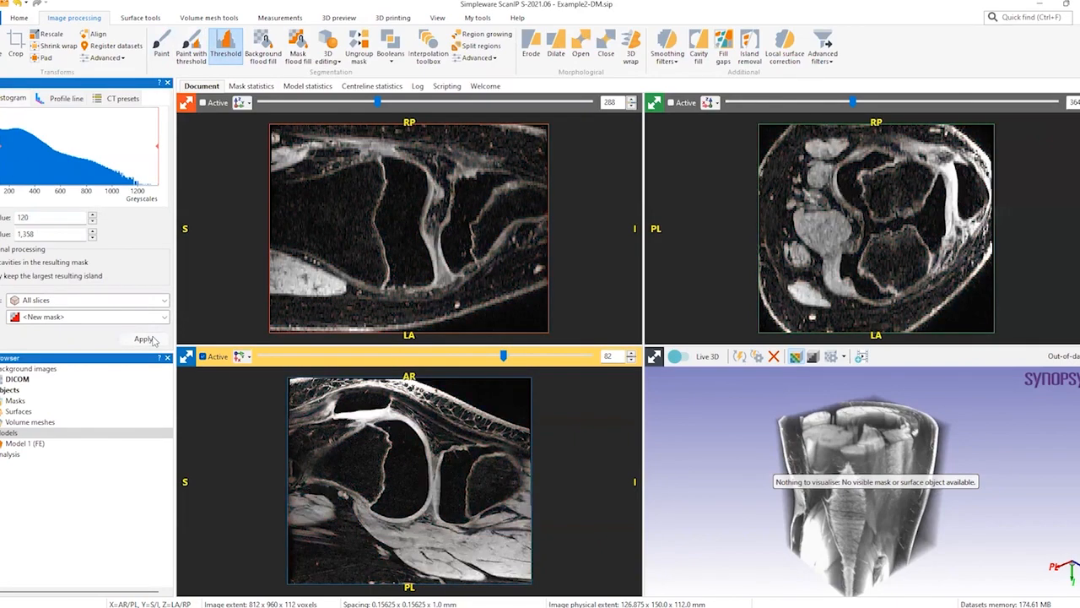
click(142, 338)
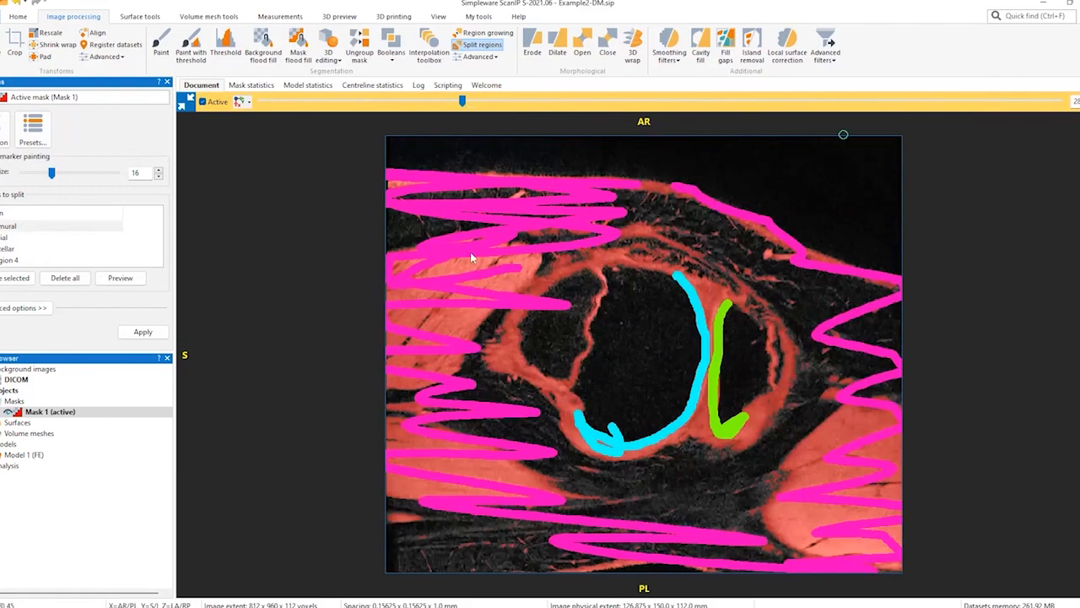
- Apply Split regions so the mask separates along the painted femoral, patellar and tibial markers
click(141, 330)
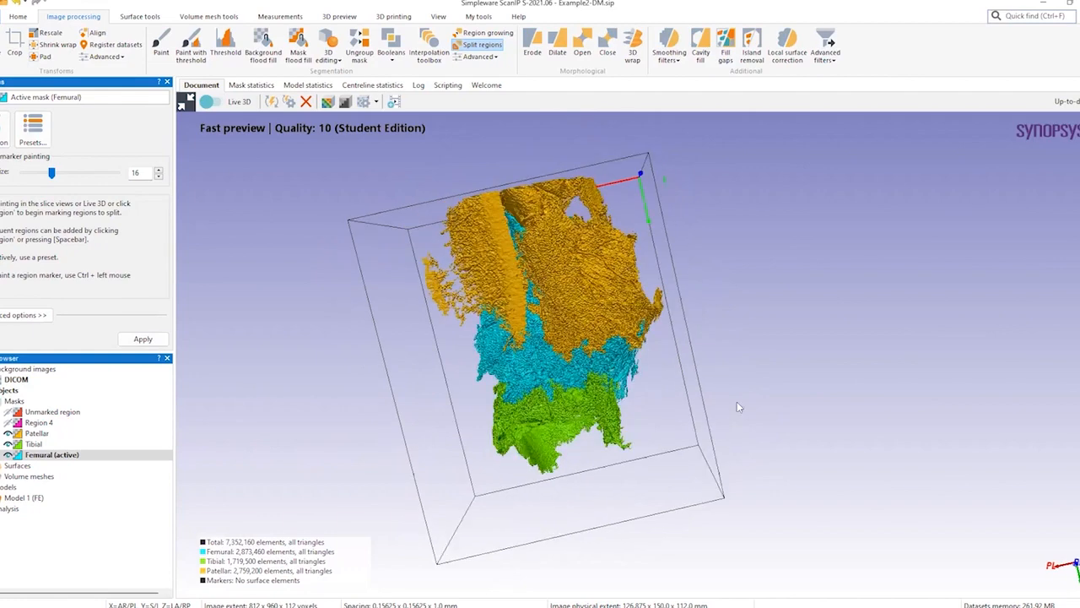
- Switch to Paint with threshold (125–1,550) to add missed femoral cartilage on the slice
click(160, 47)
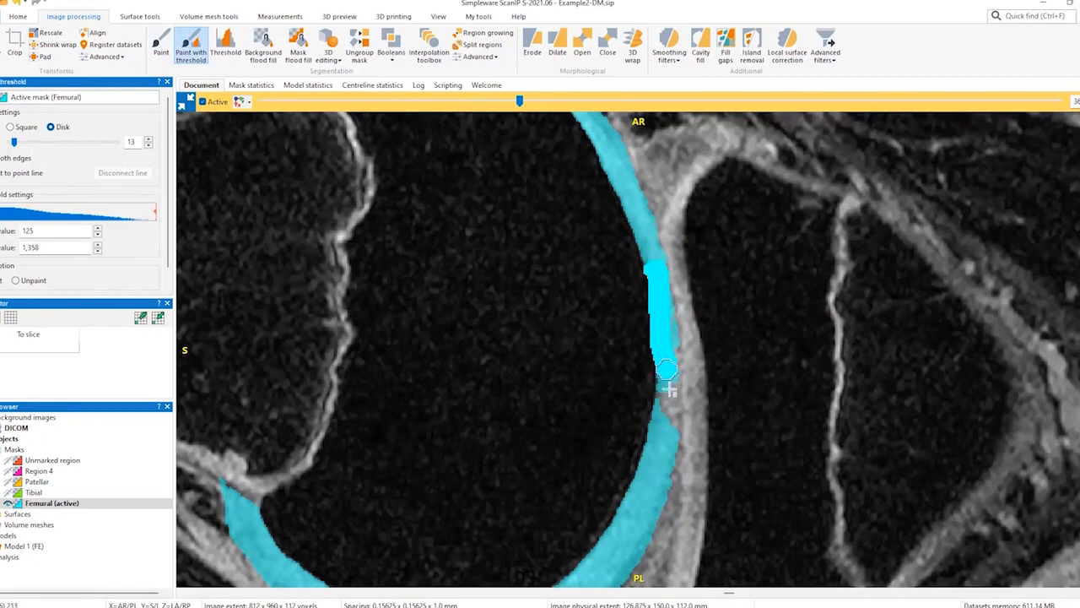
- Unpaint stray voxels along the top and right side of the femoral cartilage arc
click(483, 44)
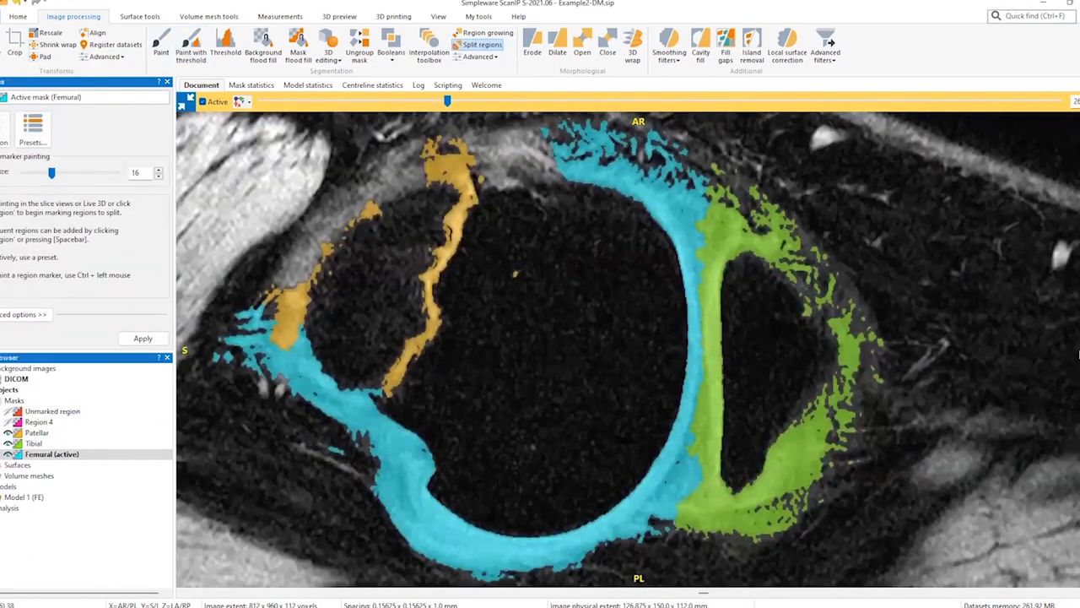
click(160, 46)
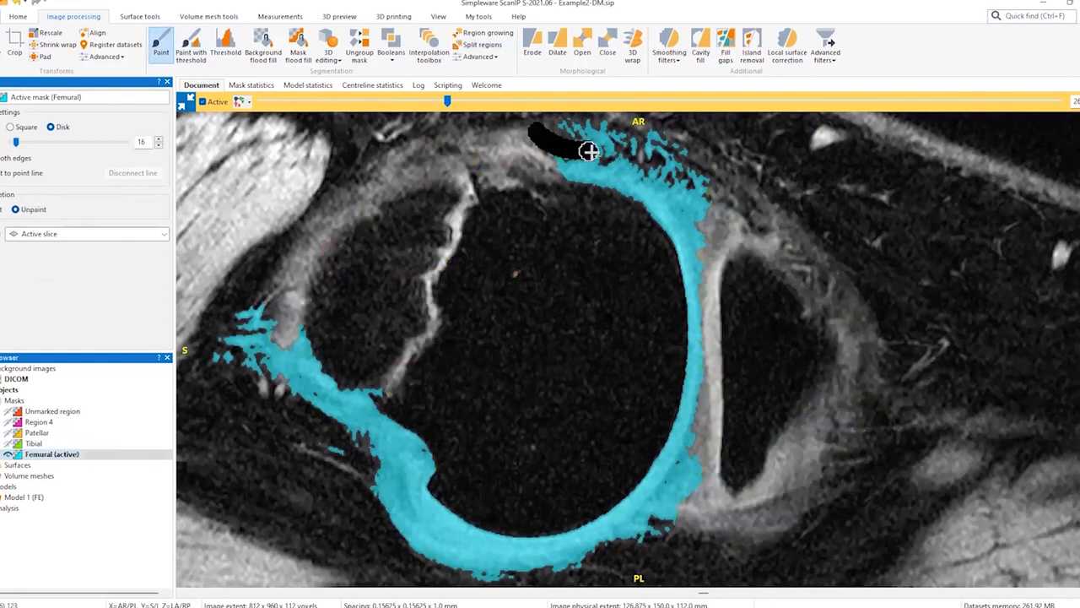
drag(589, 152, 709, 274)
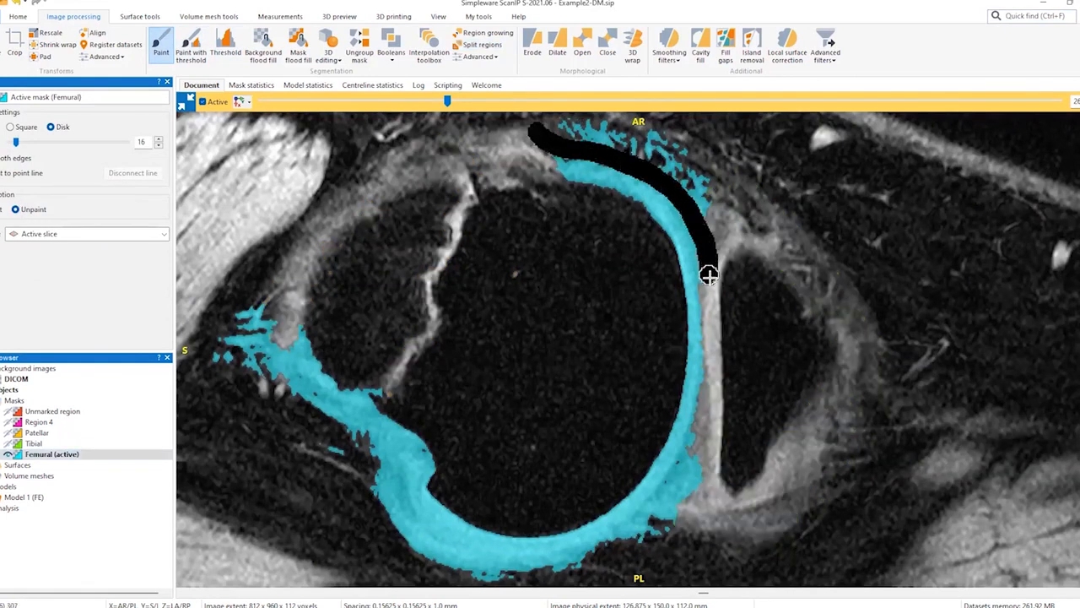
drag(709, 274, 692, 186)
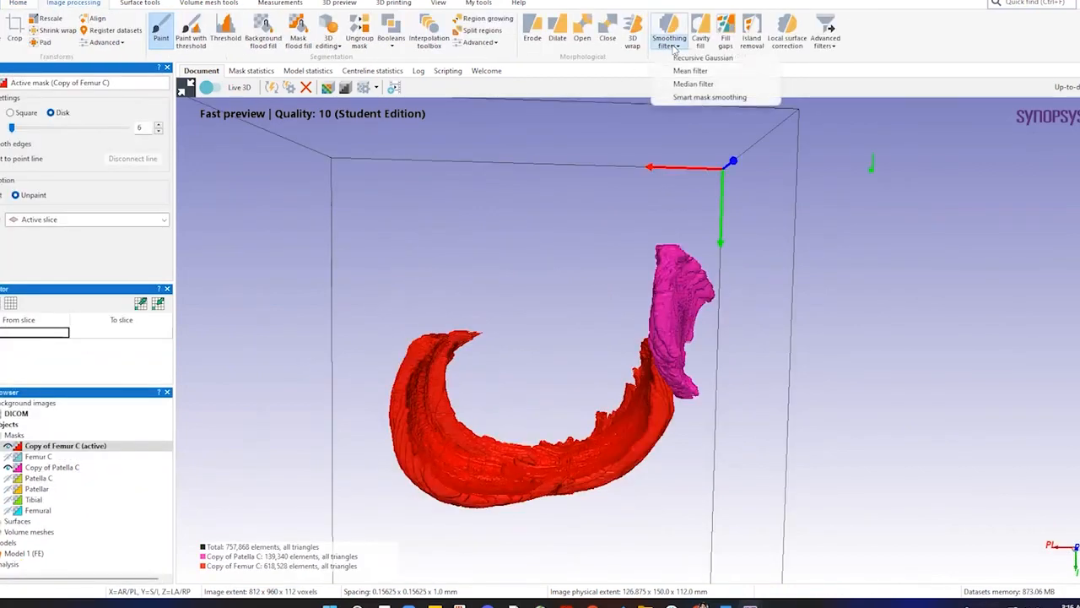
- Apply a smoothing filter to the Copy of Femur C mask
click(702, 57)
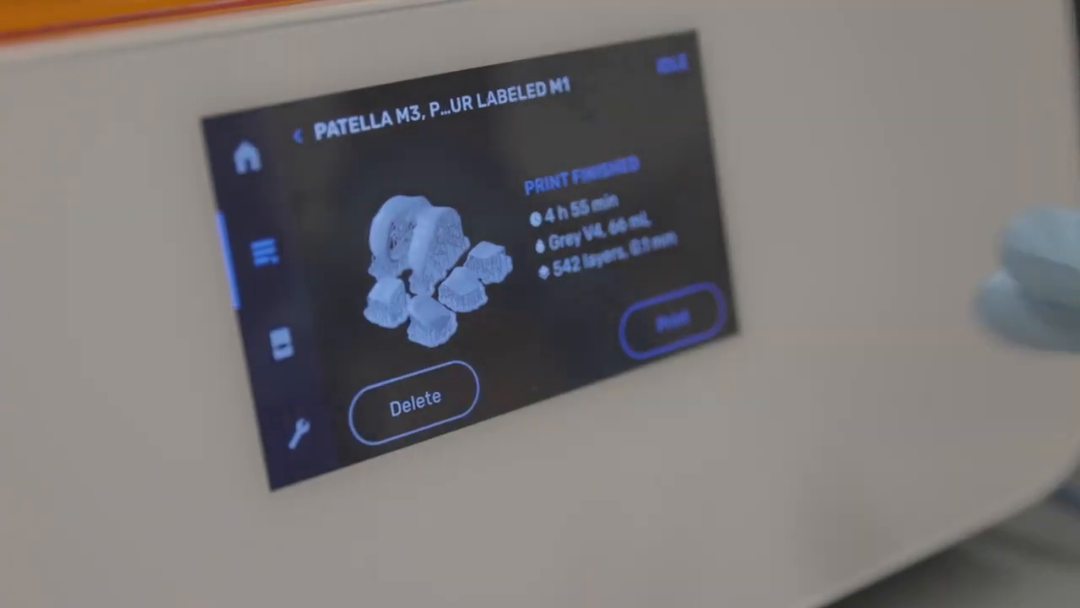
- Reprint the finished patella and femur job and confirm the vent cap is open
click(671, 324)
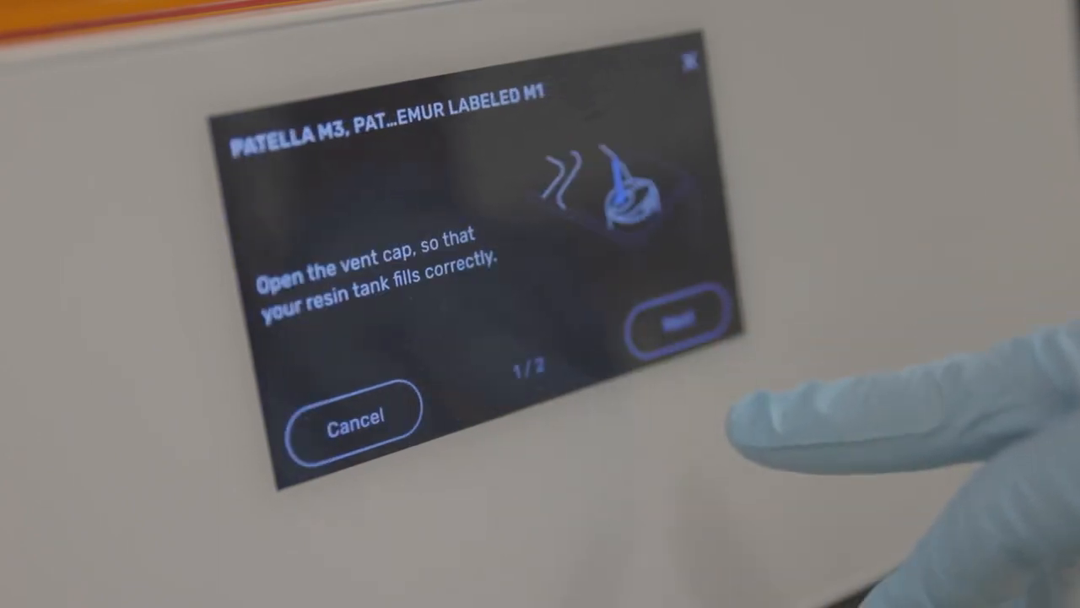
click(668, 320)
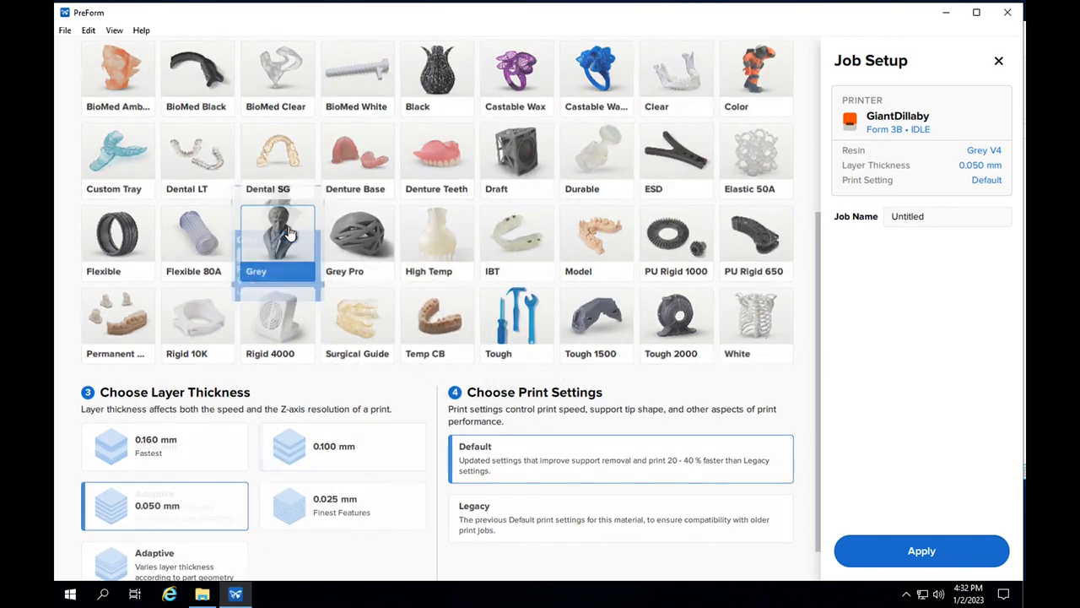
- Apply Grey resin with 0.025 mm layer thickness to the print job
scroll(down, 3)
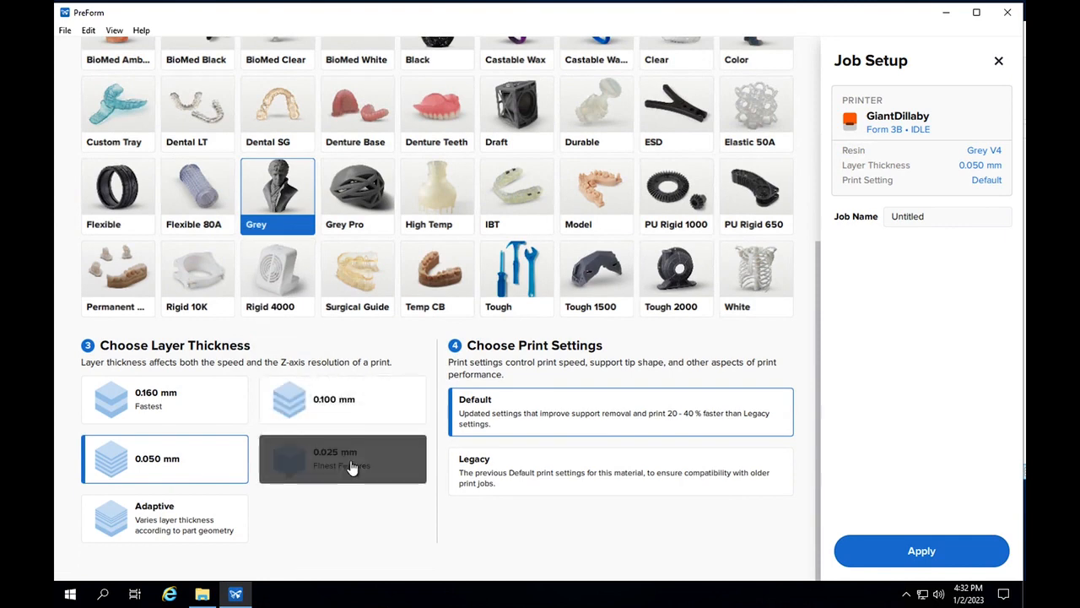
click(341, 459)
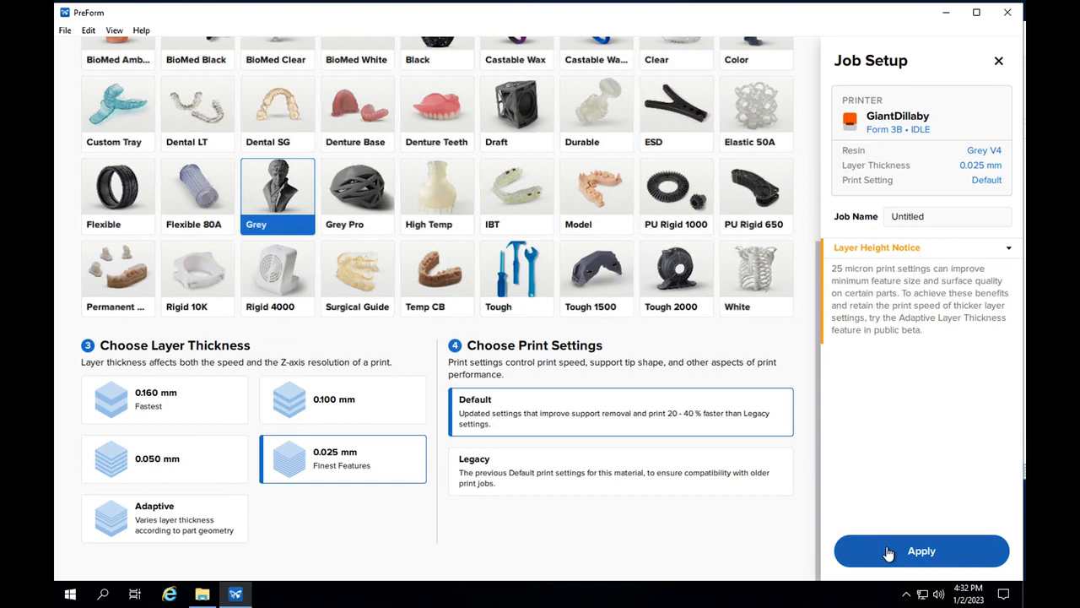
click(921, 550)
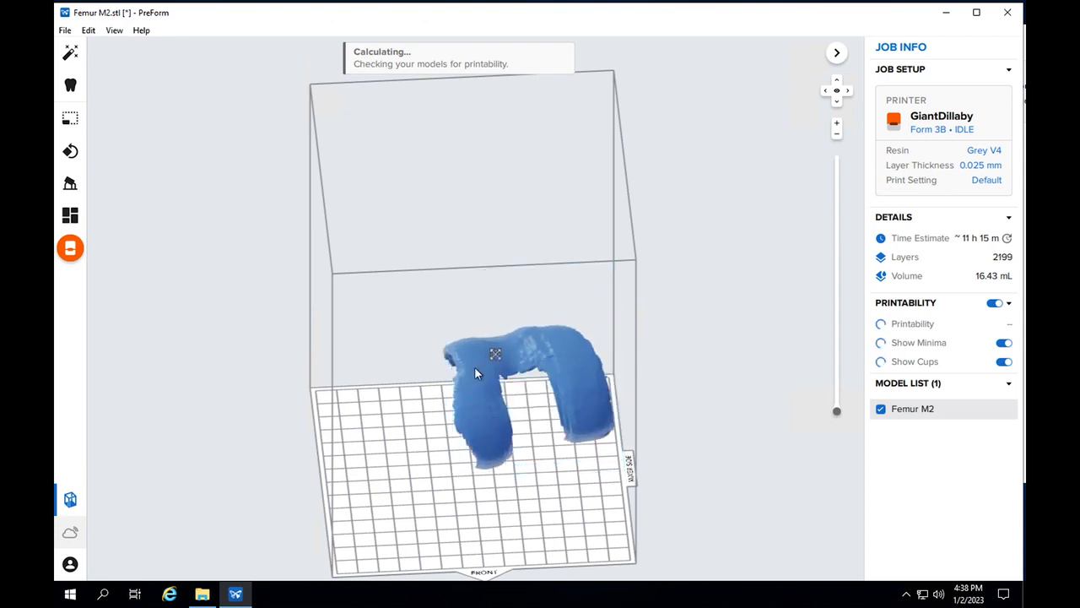
- Auto-generate supports under Femur M2 and bring up the Upload Job dialog
click(71, 183)
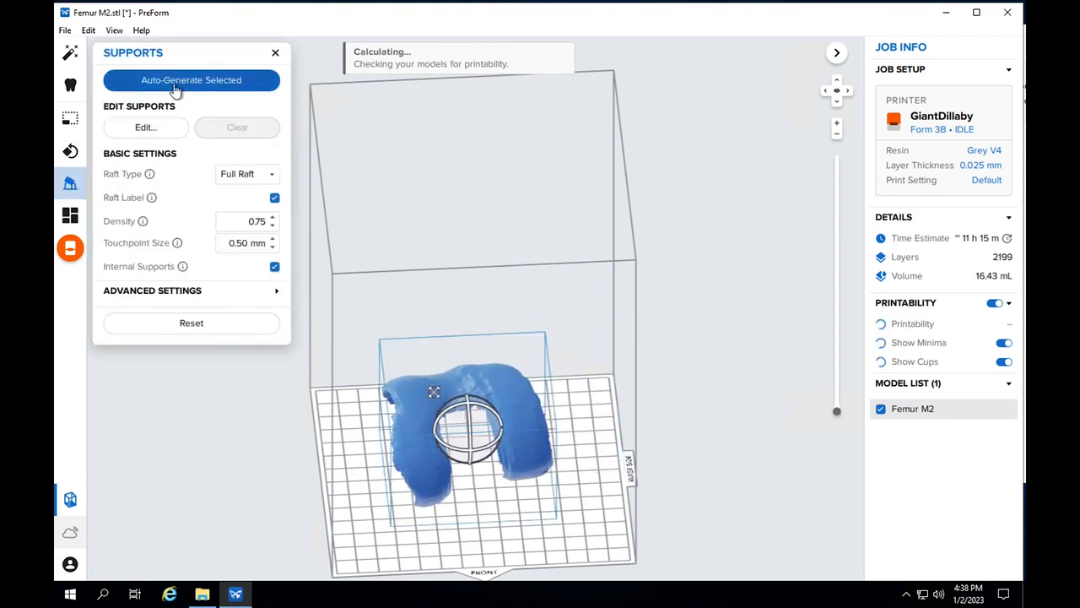
click(191, 79)
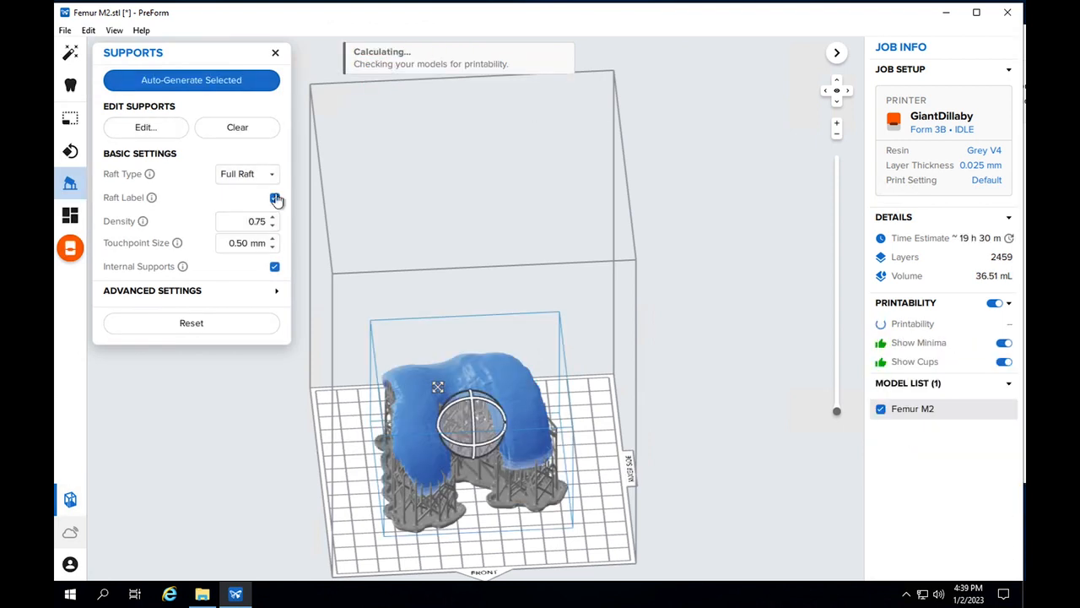
click(71, 246)
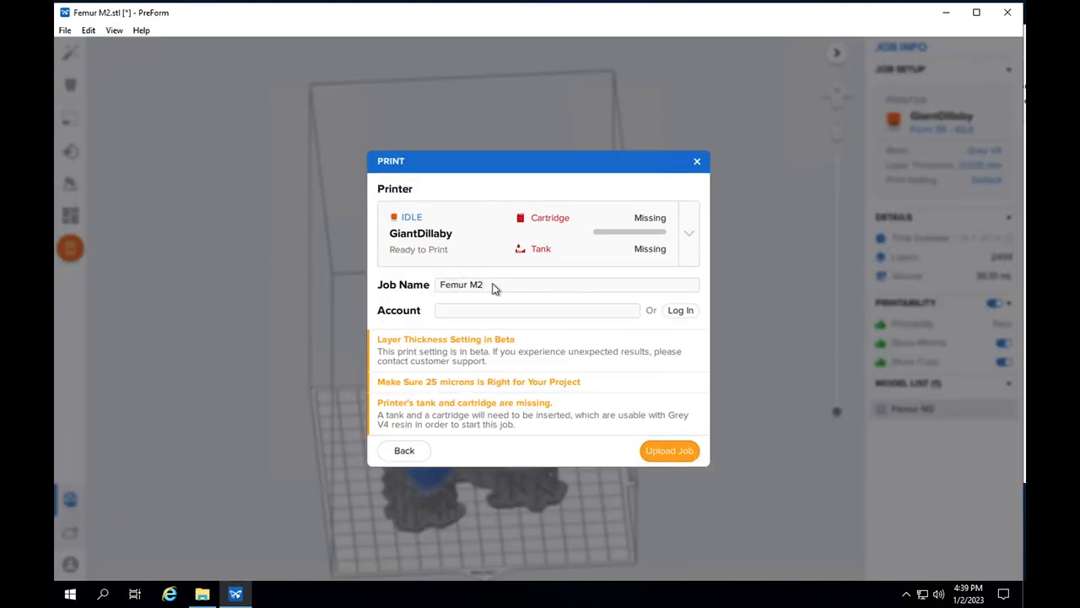